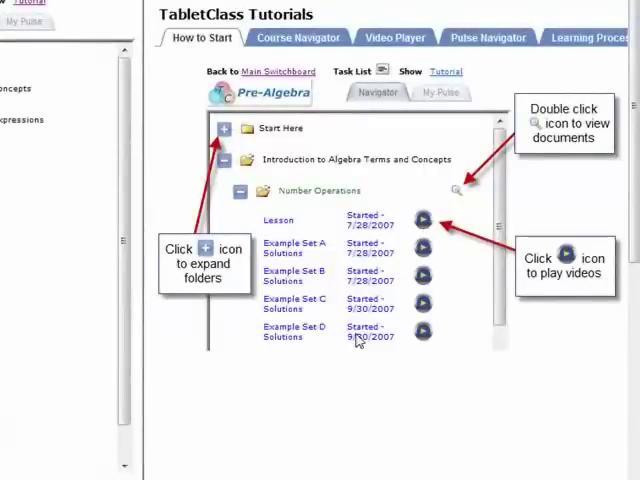
{"action": "mouse_move", "coordinate": [205, 220]}
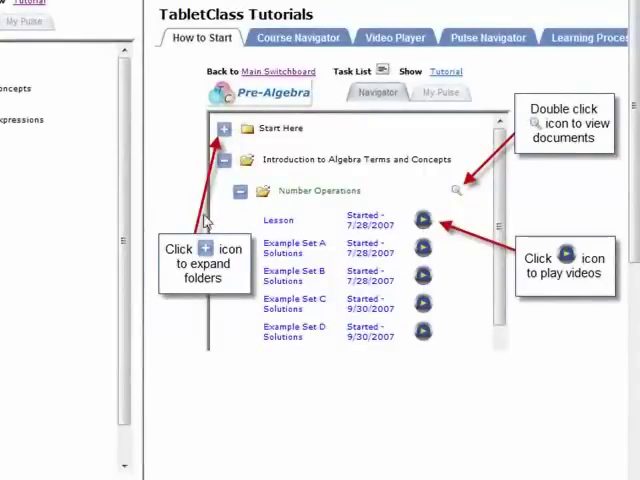
{"action": "mouse_move", "coordinate": [380, 208]}
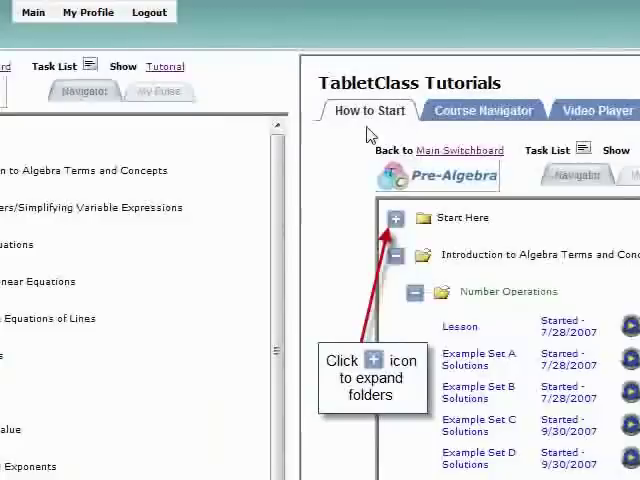
{"action": "mouse_move", "coordinate": [363, 133]}
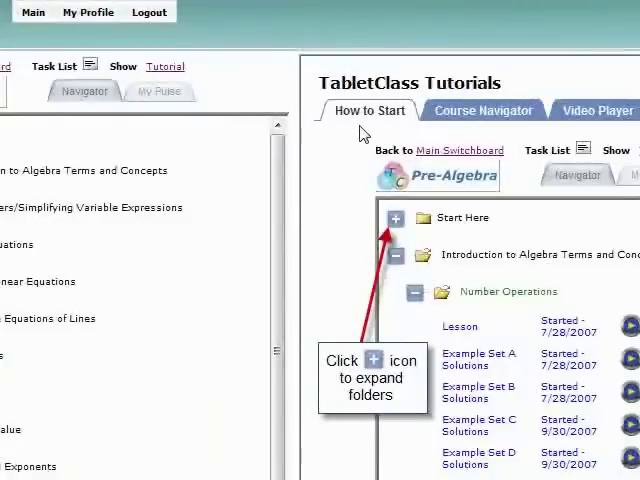
Step: Page through the Video Player, Pulse Navigator and getting-started tutorial pages
{"action": "left_click", "coordinate": [483, 110]}
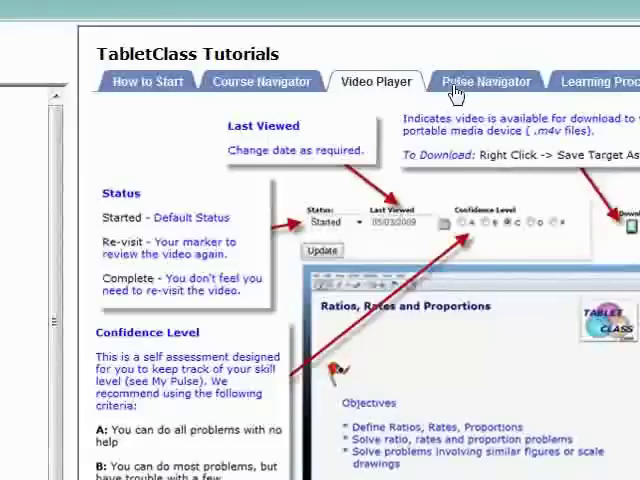
{"action": "left_click", "coordinate": [486, 81]}
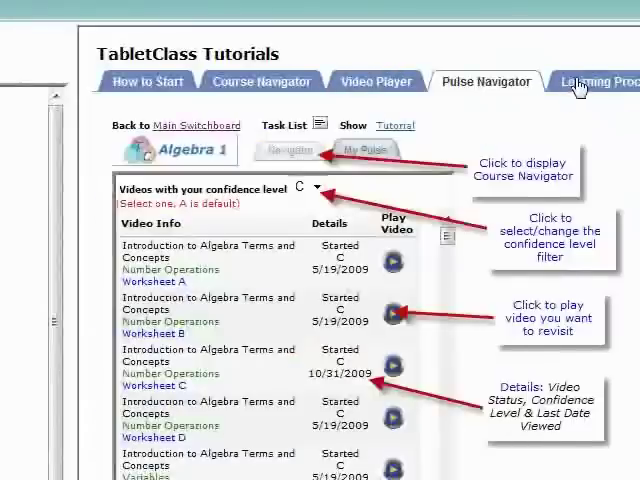
{"action": "left_click", "coordinate": [147, 81]}
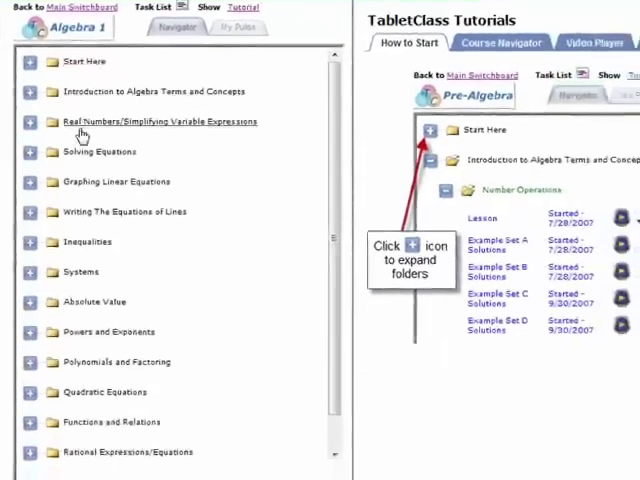
{"action": "mouse_move", "coordinate": [88, 217]}
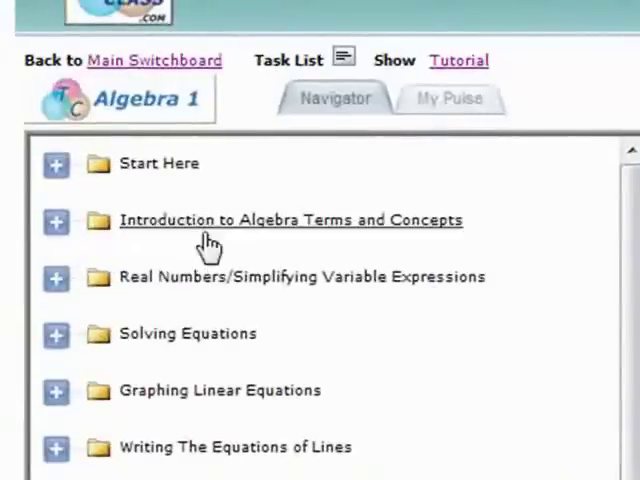
{"action": "mouse_move", "coordinate": [58, 268]}
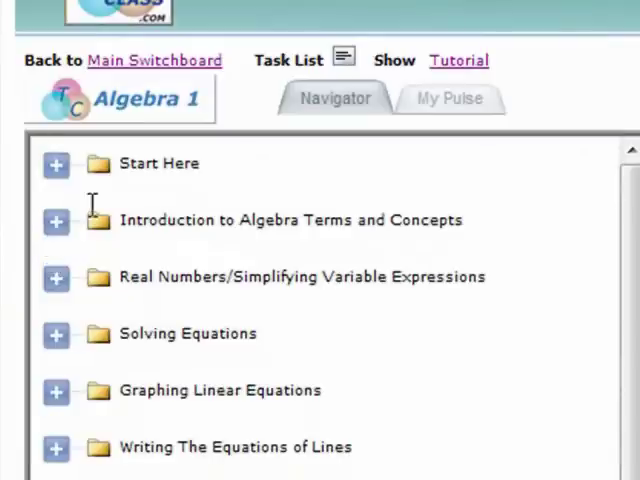
{"action": "mouse_move", "coordinate": [55, 232]}
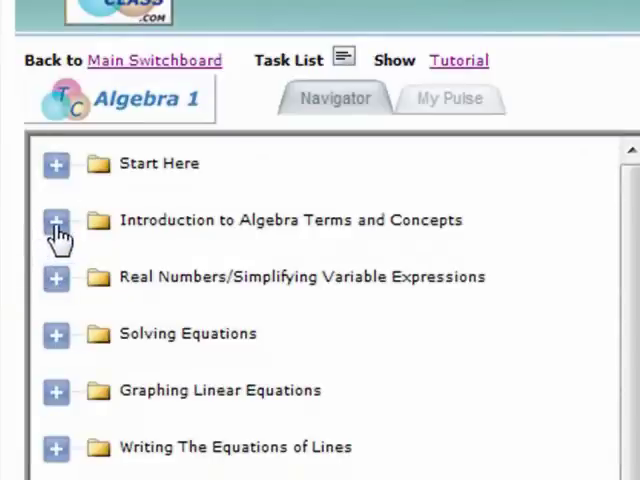
Step: Expand the Introduction to Algebra Terms and Concepts chapter in the Algebra 1 navigator
{"action": "left_click", "coordinate": [55, 221]}
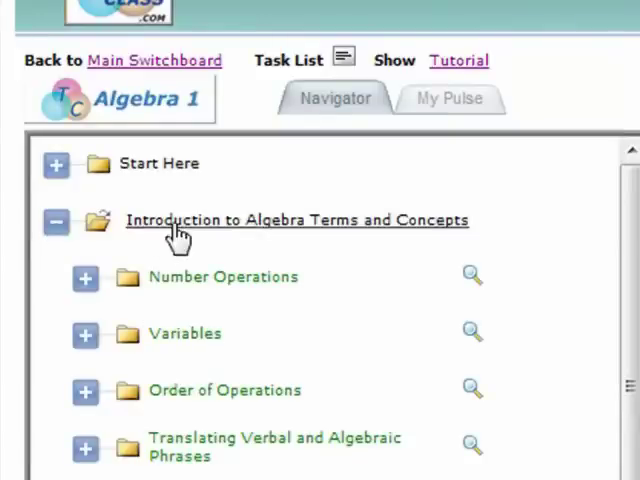
{"action": "mouse_move", "coordinate": [168, 277]}
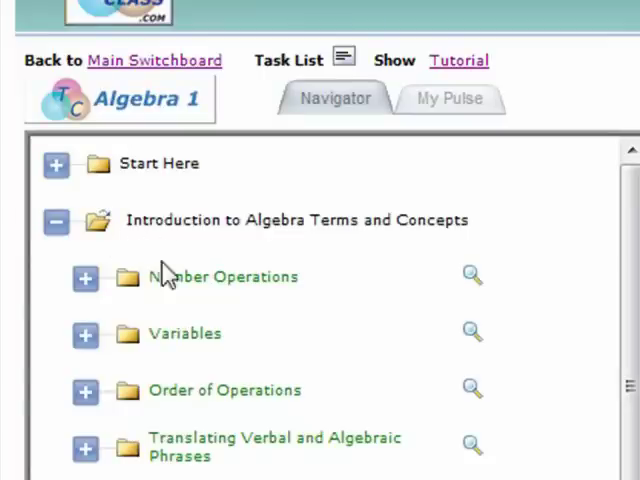
{"action": "mouse_move", "coordinate": [175, 395]}
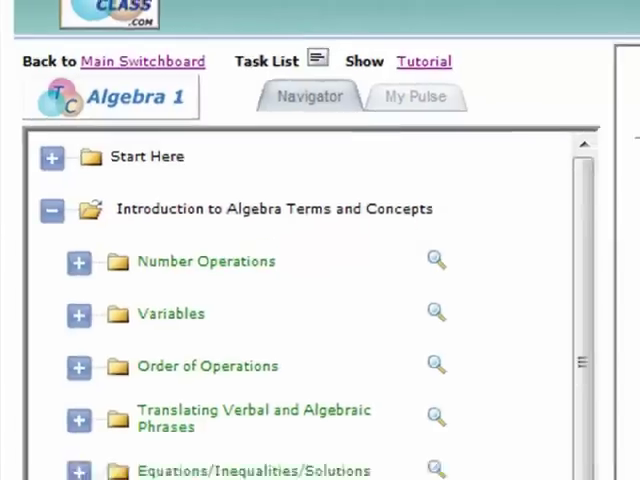
{"action": "left_click", "coordinate": [423, 61]}
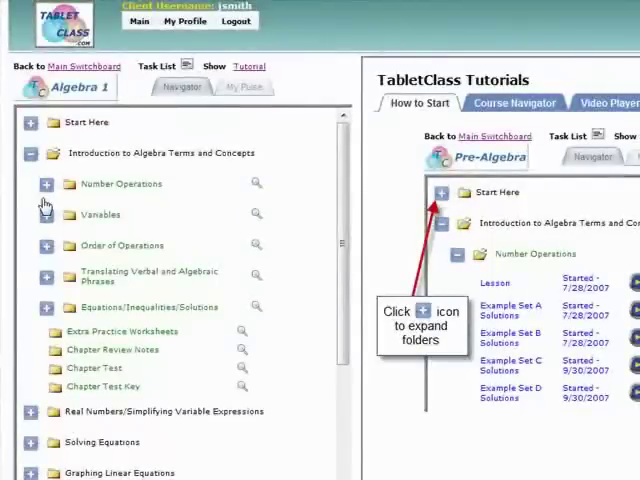
Step: Expand Number Operations to show its Lesson and Example Sets A–D
{"action": "left_click", "coordinate": [46, 183]}
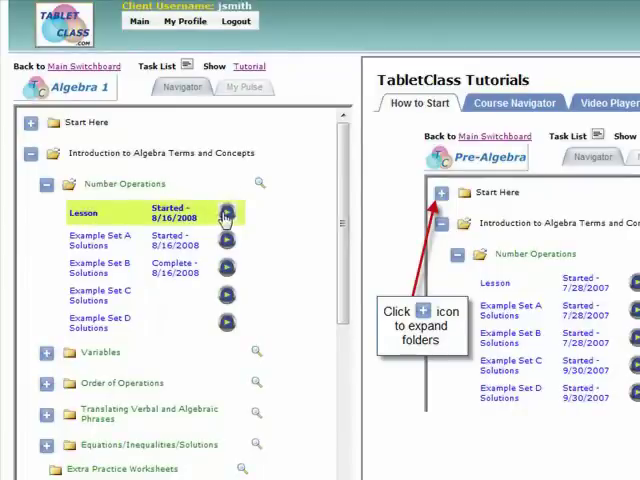
{"action": "mouse_move", "coordinate": [227, 212]}
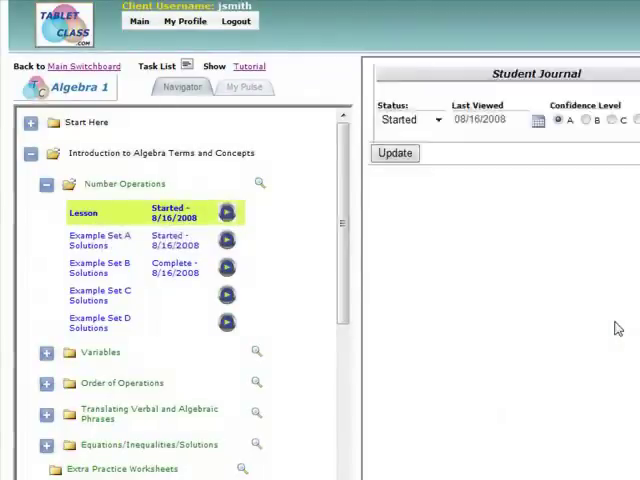
Step: Start the Number Operations lesson video beside the student journal
{"action": "left_click", "coordinate": [226, 211]}
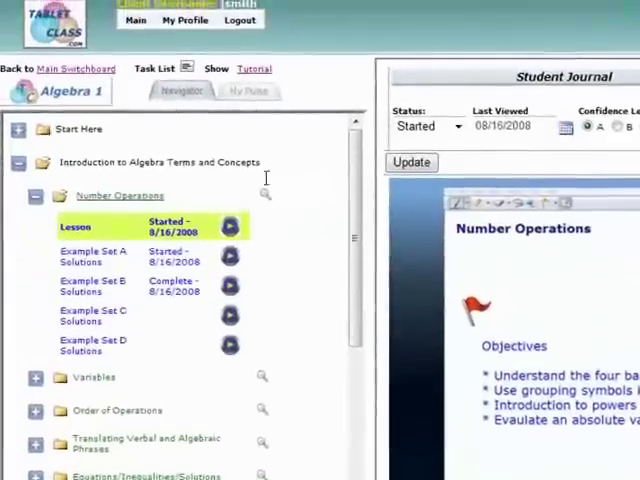
{"action": "mouse_move", "coordinate": [266, 196]}
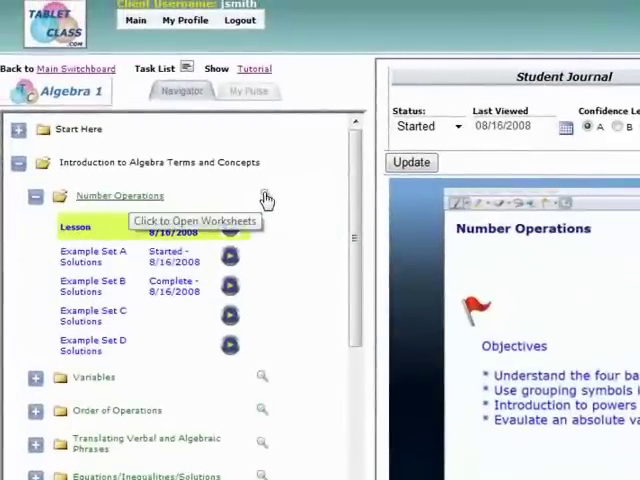
Step: Scroll down in the Number Operations lesson view
{"action": "scroll", "scroll_direction": "down", "scroll_amount": 3}
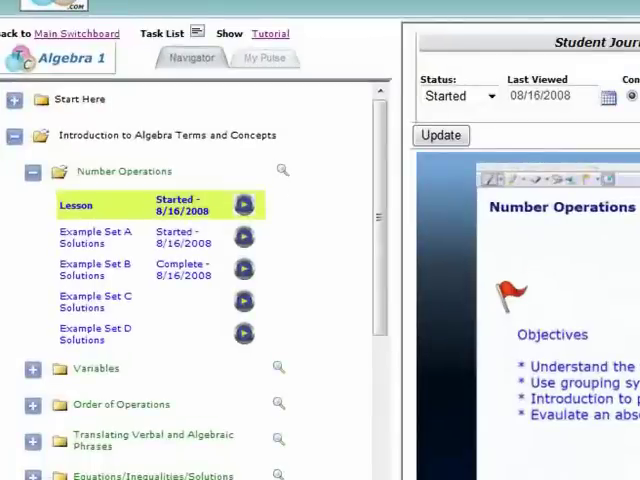
{"action": "mouse_move", "coordinate": [290, 219]}
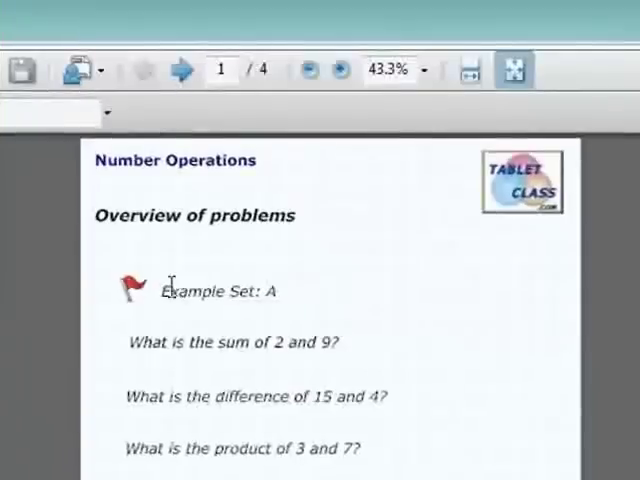
Step: Open the worksheet, page forward to Example Set B, then back to page 1
{"action": "double_click", "coordinate": [200, 291]}
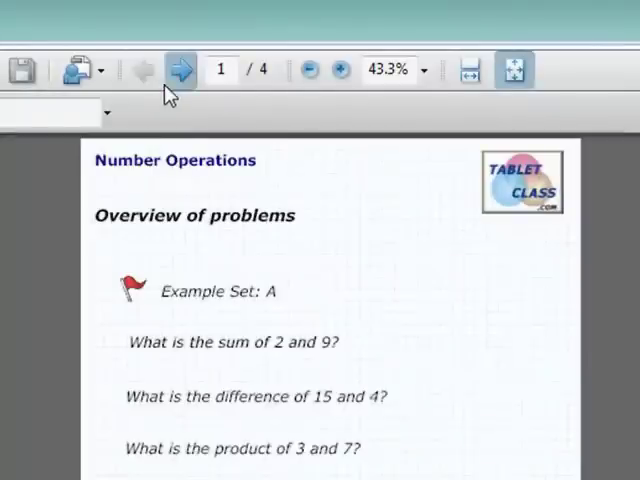
{"action": "mouse_move", "coordinate": [175, 113]}
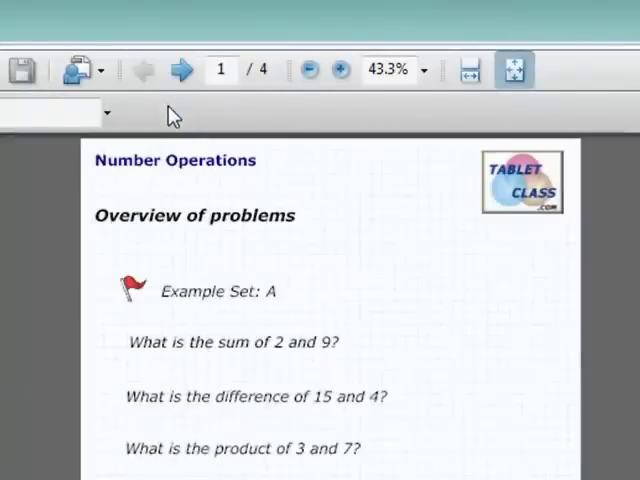
{"action": "left_click", "coordinate": [181, 69]}
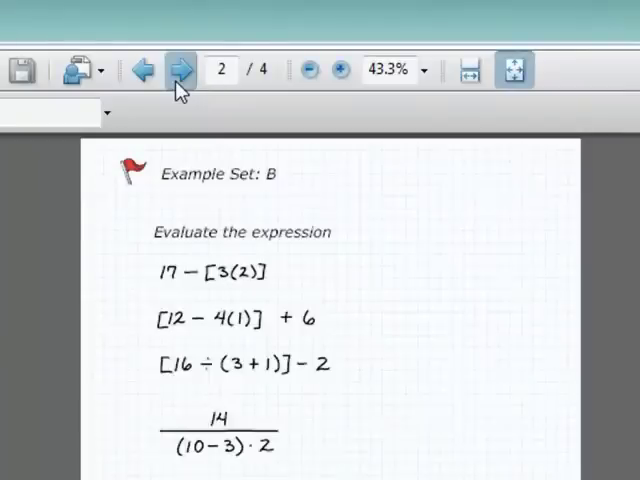
{"action": "left_click", "coordinate": [178, 69]}
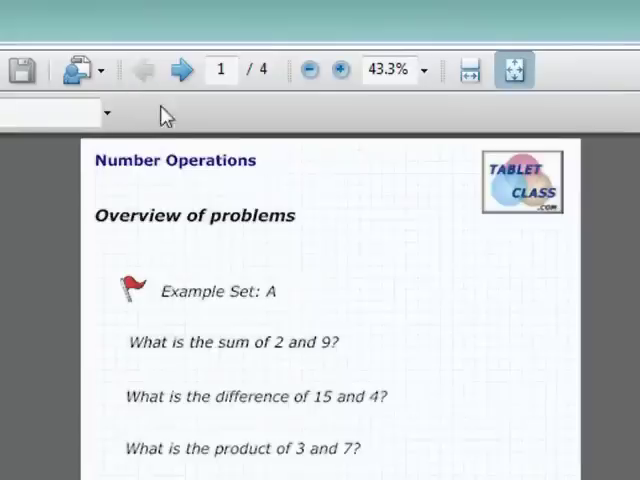
{"action": "mouse_move", "coordinate": [372, 302]}
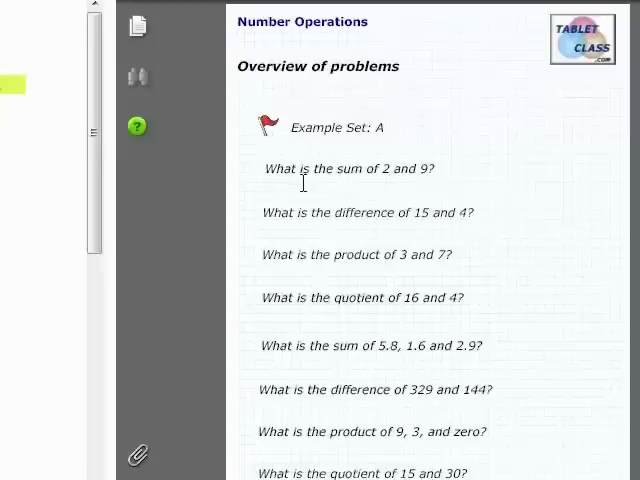
{"action": "mouse_move", "coordinate": [263, 213]}
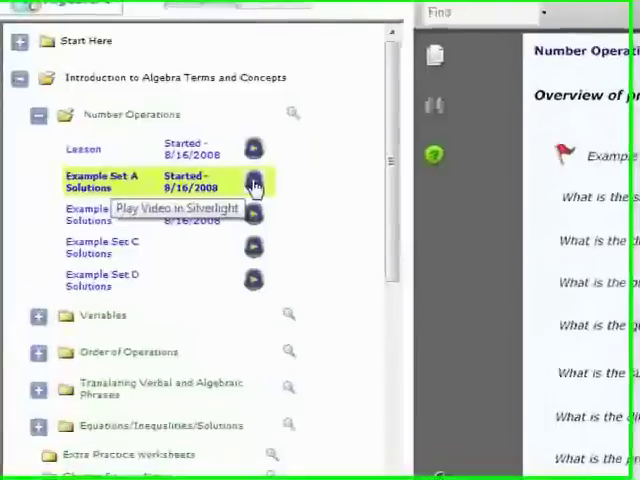
Step: Play the Example Set A Solutions video in the student journal
{"action": "left_click", "coordinate": [255, 183]}
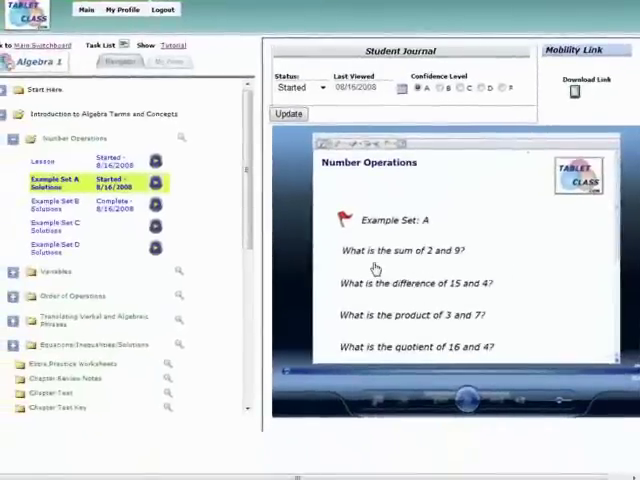
{"action": "mouse_move", "coordinate": [480, 288]}
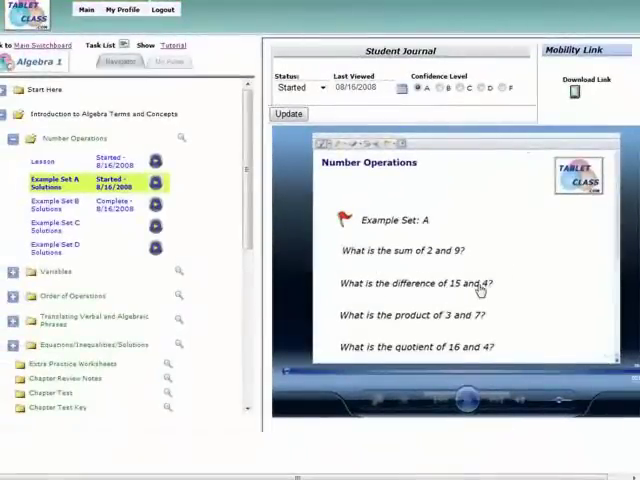
{"action": "mouse_move", "coordinate": [465, 230]}
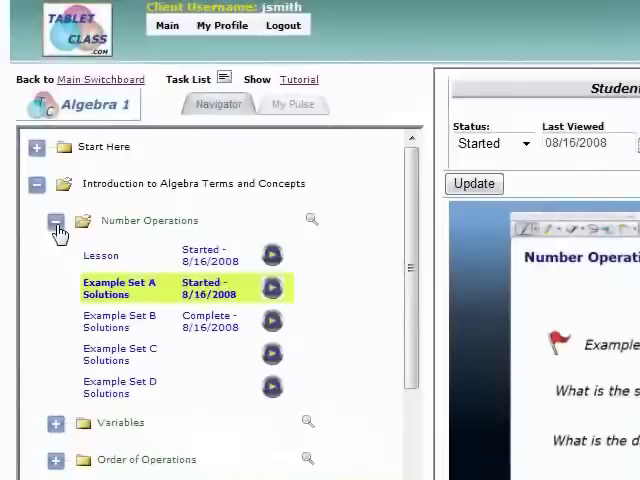
Step: Collapse Number Operations, then expand and re-collapse the Variables topic
{"action": "left_click", "coordinate": [55, 221]}
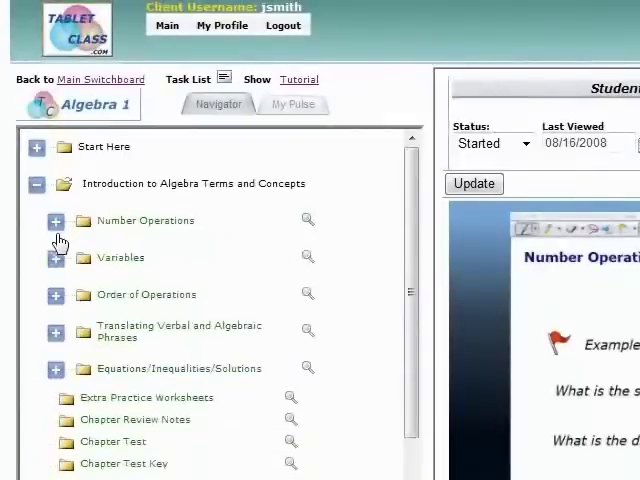
{"action": "left_click", "coordinate": [55, 258]}
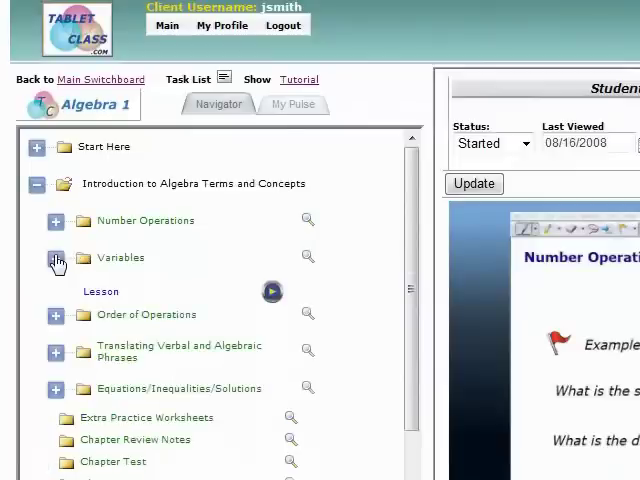
{"action": "left_click", "coordinate": [55, 259]}
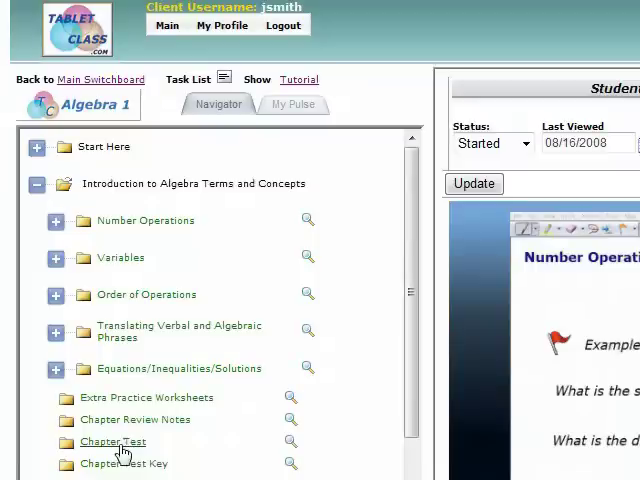
{"action": "mouse_move", "coordinate": [457, 377]}
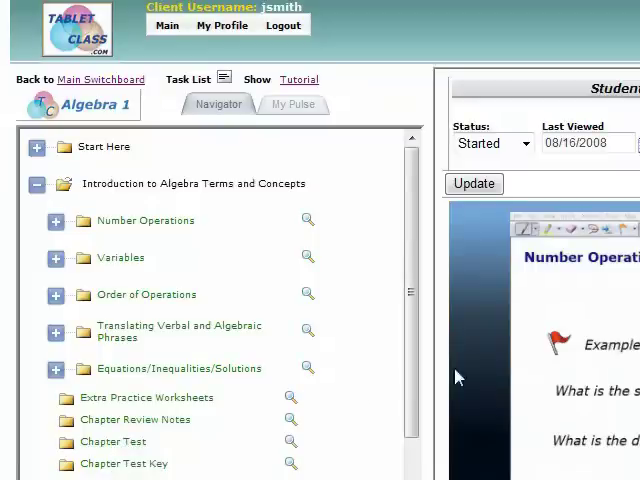
{"action": "mouse_move", "coordinate": [525, 374]}
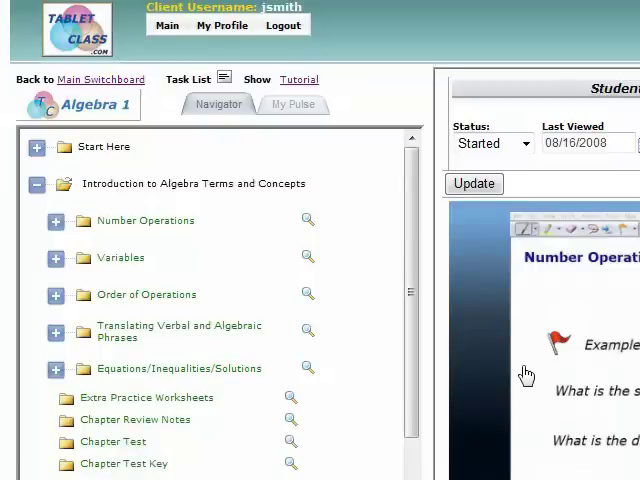